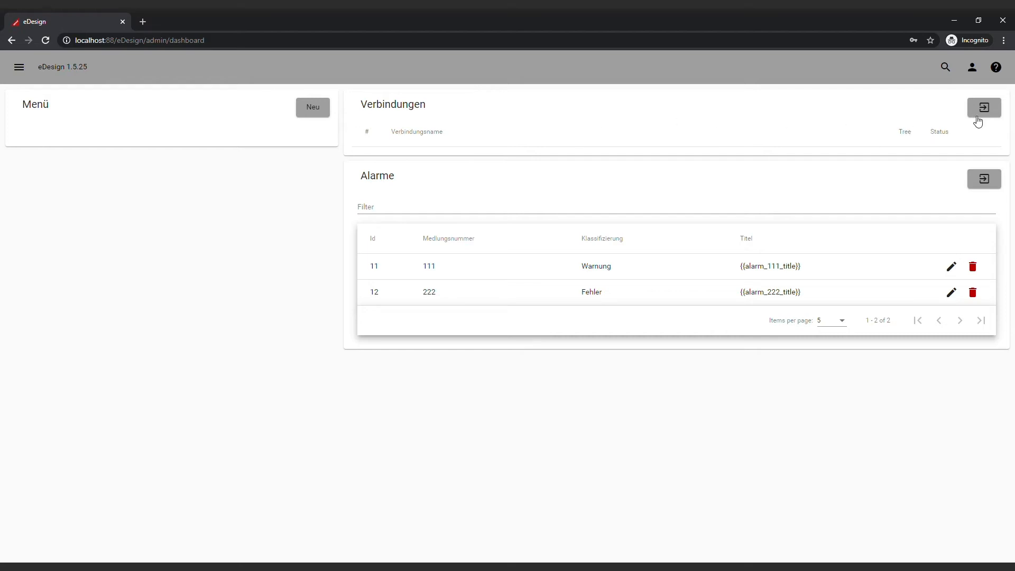
# Step: Show the connections overview from the Verbindungen panel, currently with no entries
pyautogui.click(983, 108)
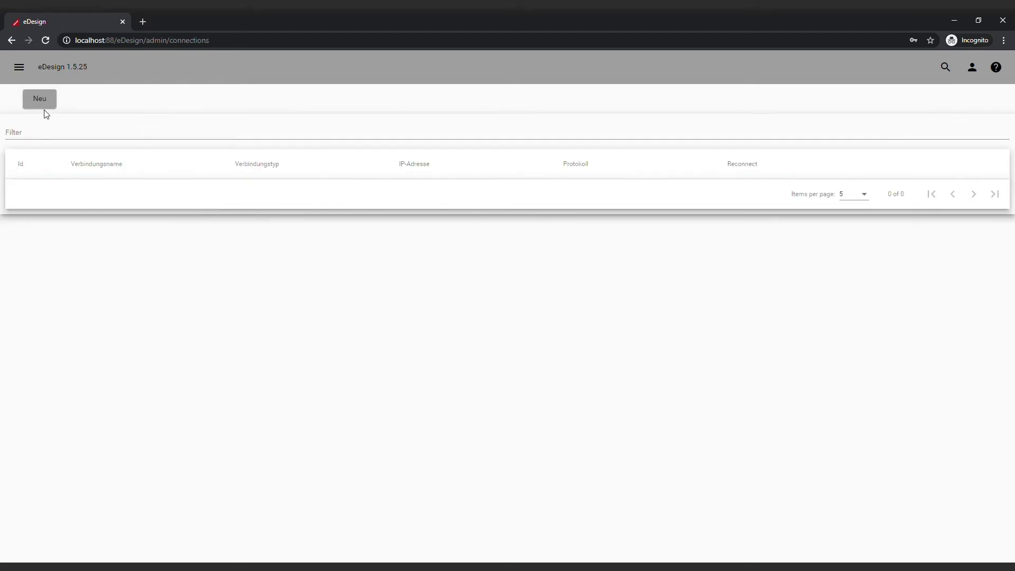
# Step: Create a new connection named Siemens with IP address 192.168.0.133
pyautogui.click(39, 98)
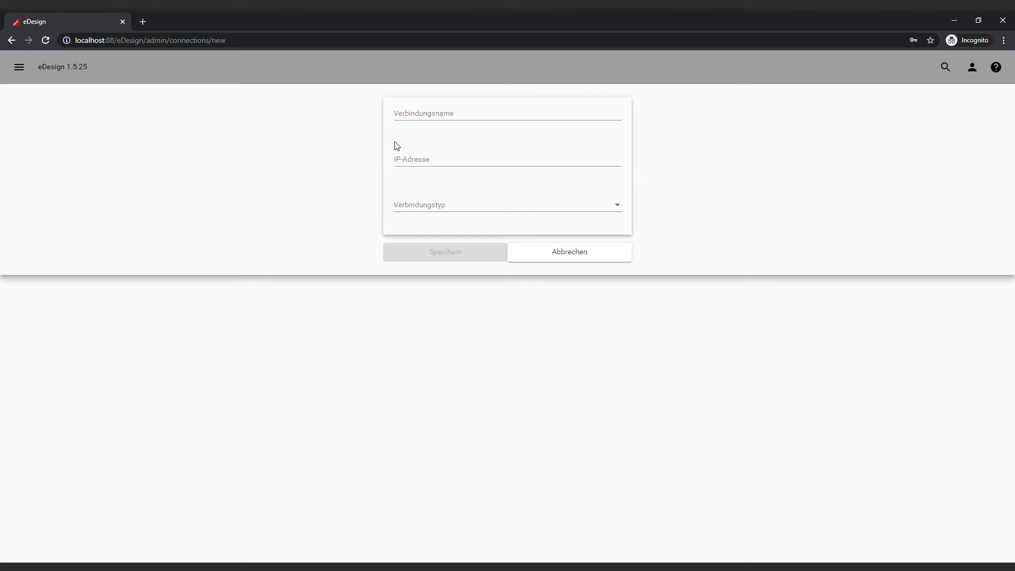
pyautogui.click(507, 114)
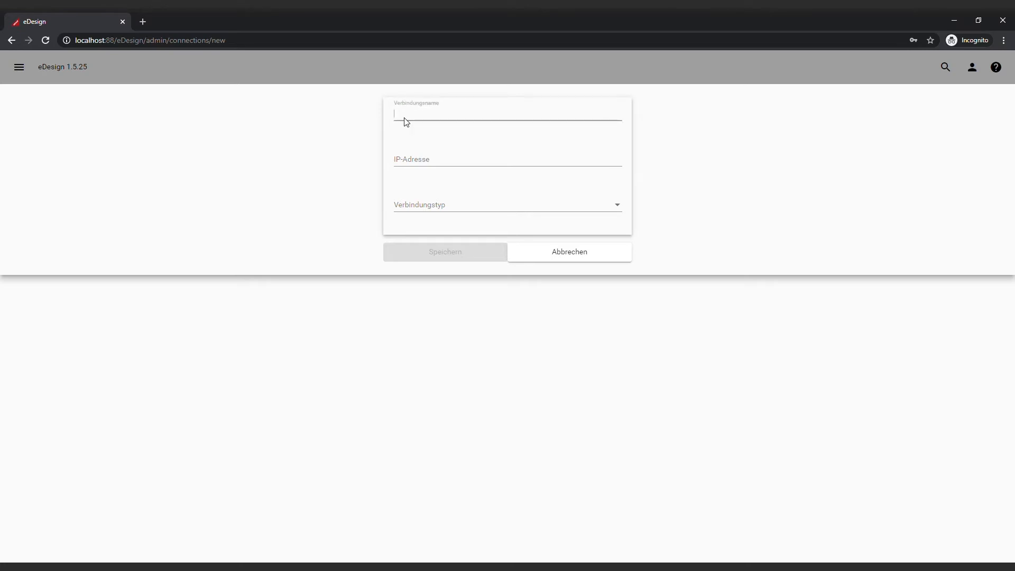
pyautogui.write('Siemens')
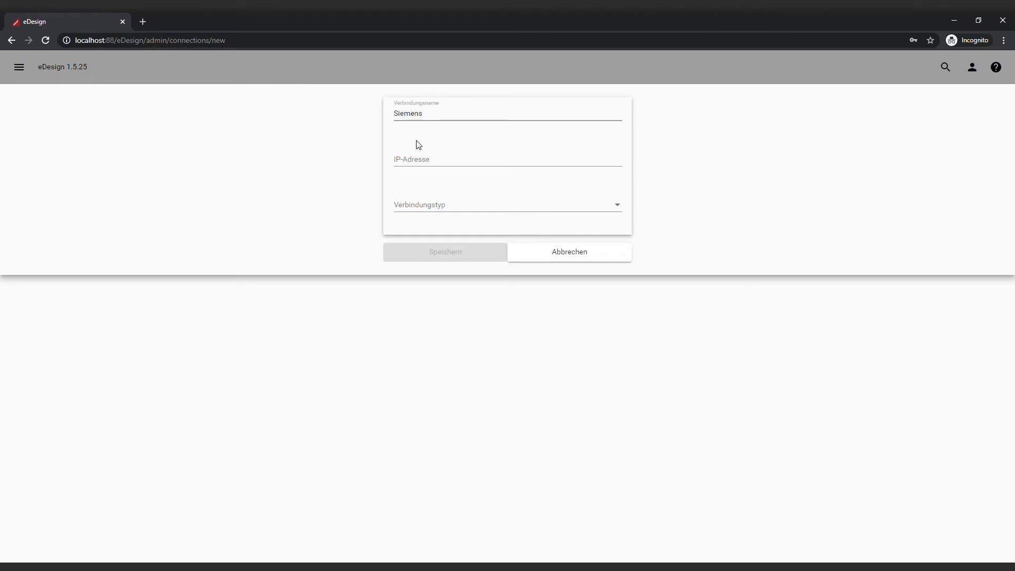
pyautogui.click(423, 162)
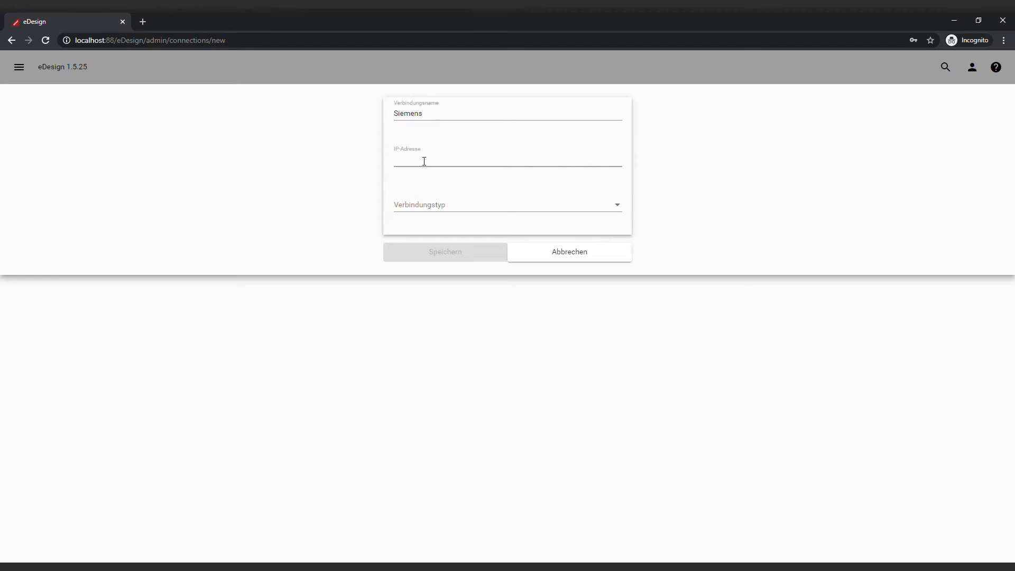
pyautogui.write('192.168.0.133')
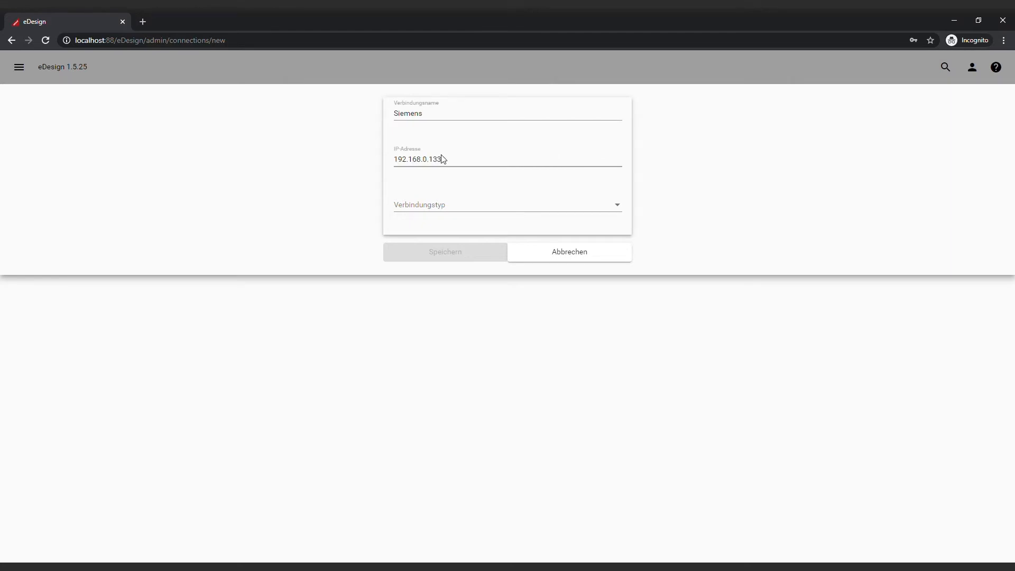
pyautogui.click(507, 205)
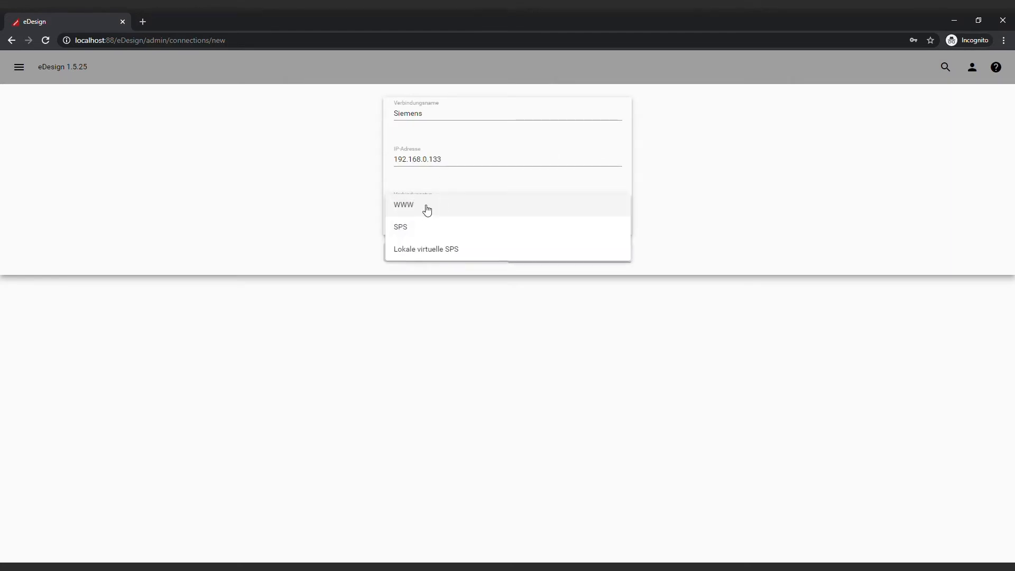
pyautogui.moveTo(421, 226)
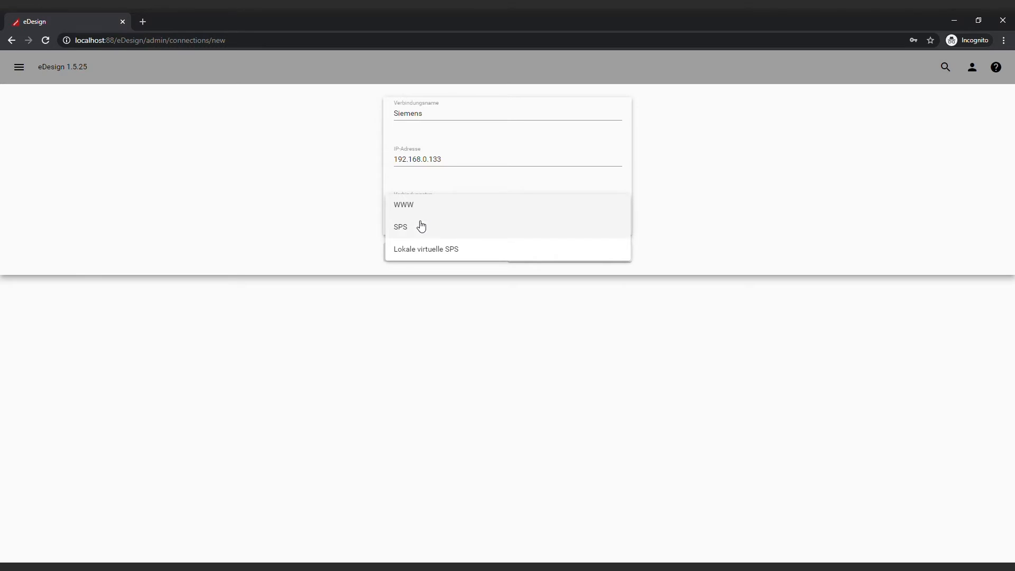
# Step: Make the connection type SPS on port 81 with protocol OPC UA at 192.168.0.76:4840
pyautogui.click(400, 227)
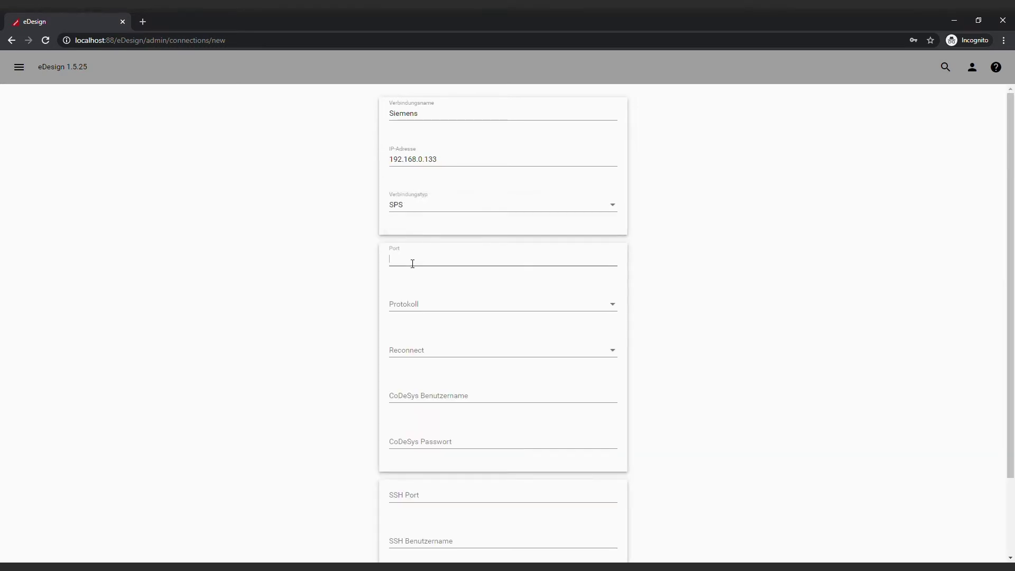
pyautogui.write('81')
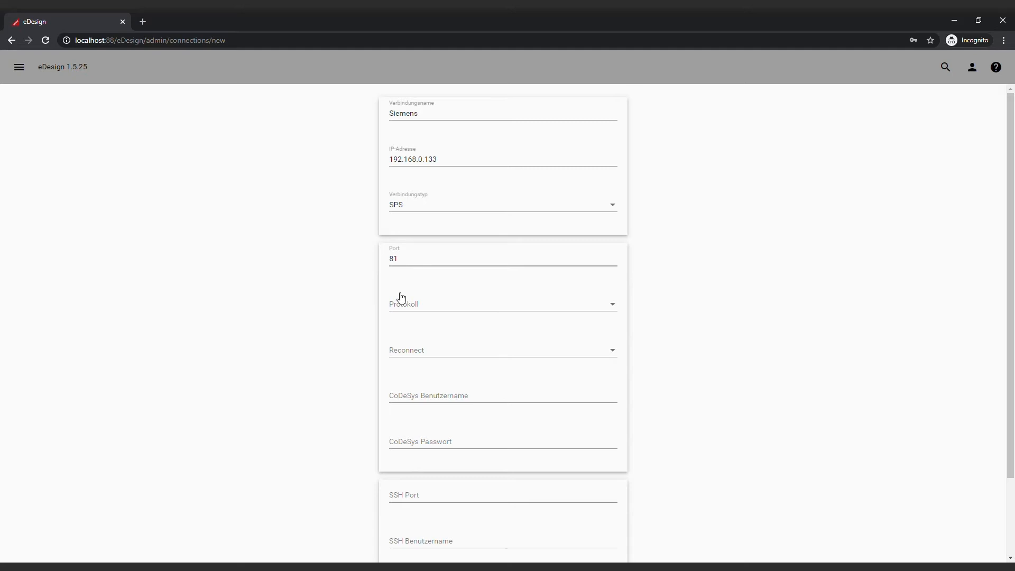
pyautogui.moveTo(408, 358)
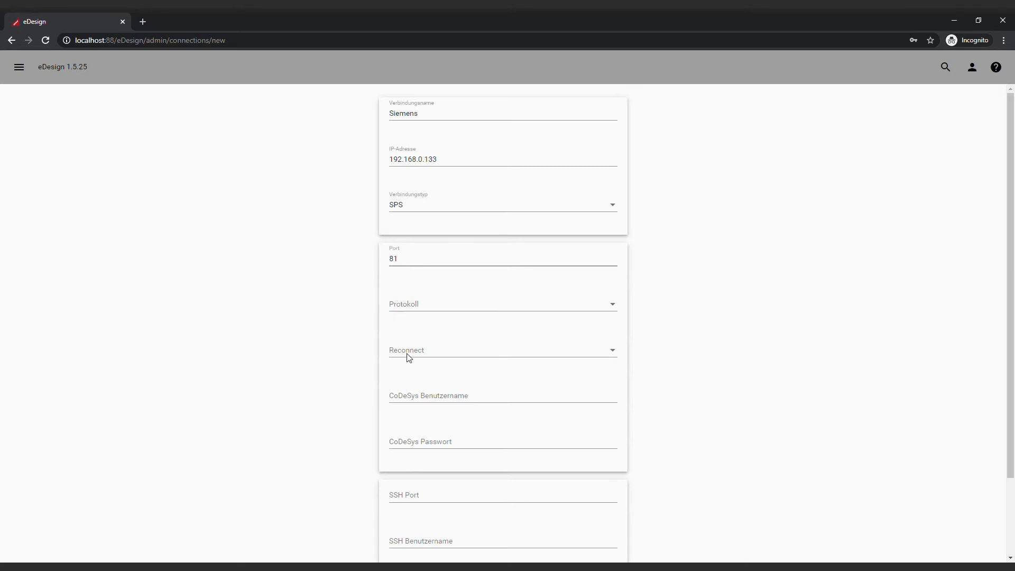
pyautogui.click(503, 304)
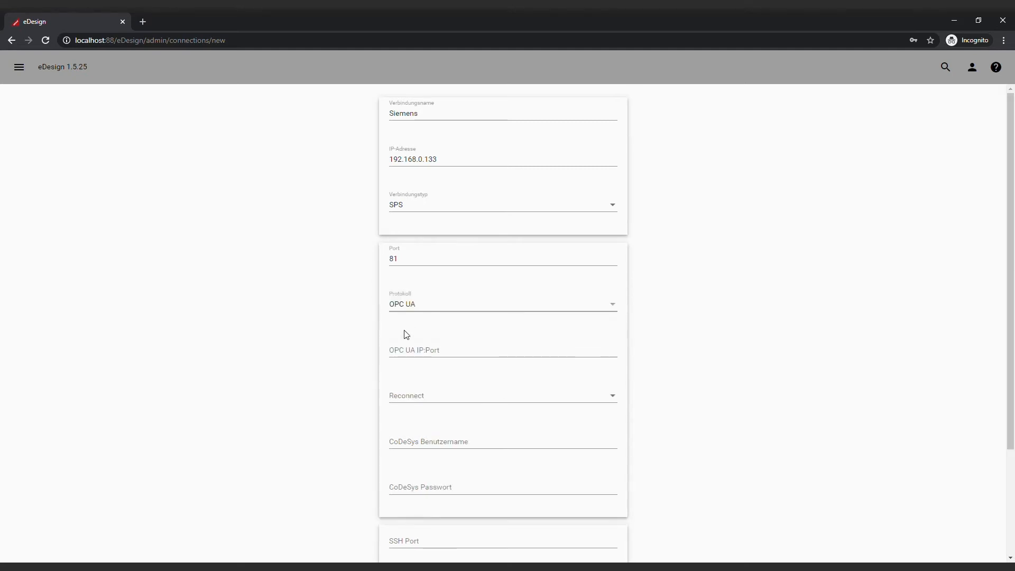
pyautogui.write('192.168.0.76:4840')
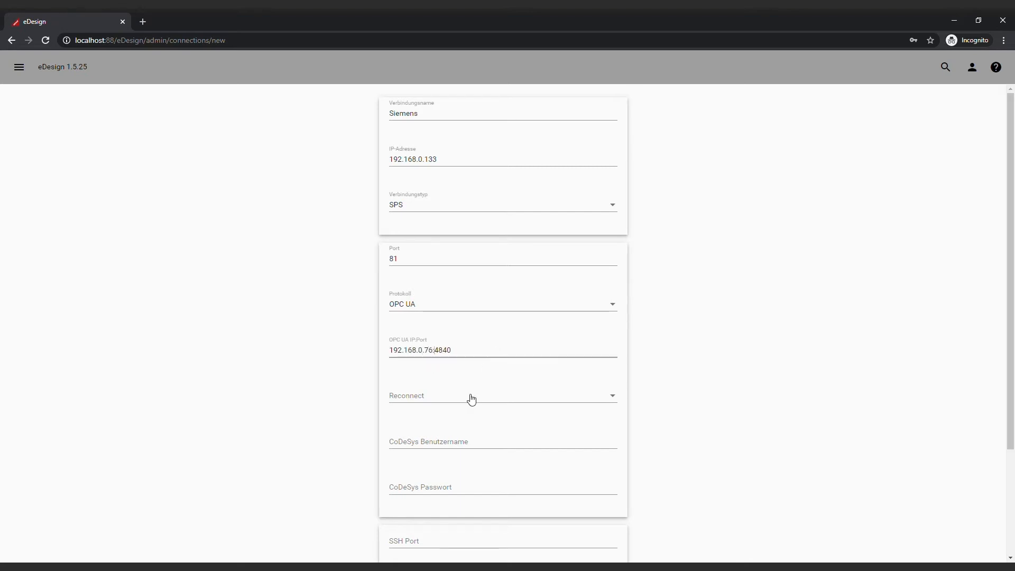
pyautogui.click(472, 395)
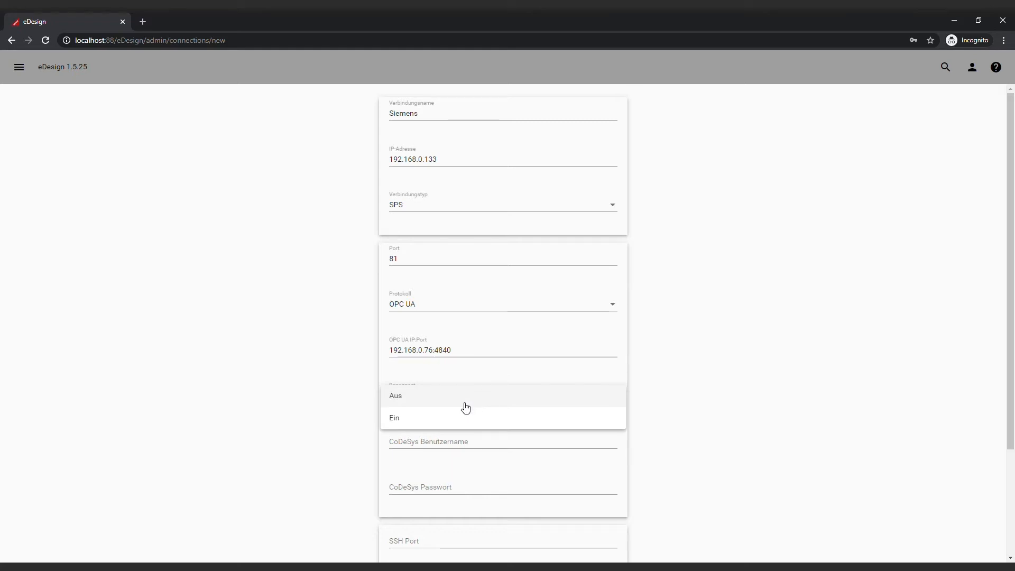
pyautogui.click(396, 395)
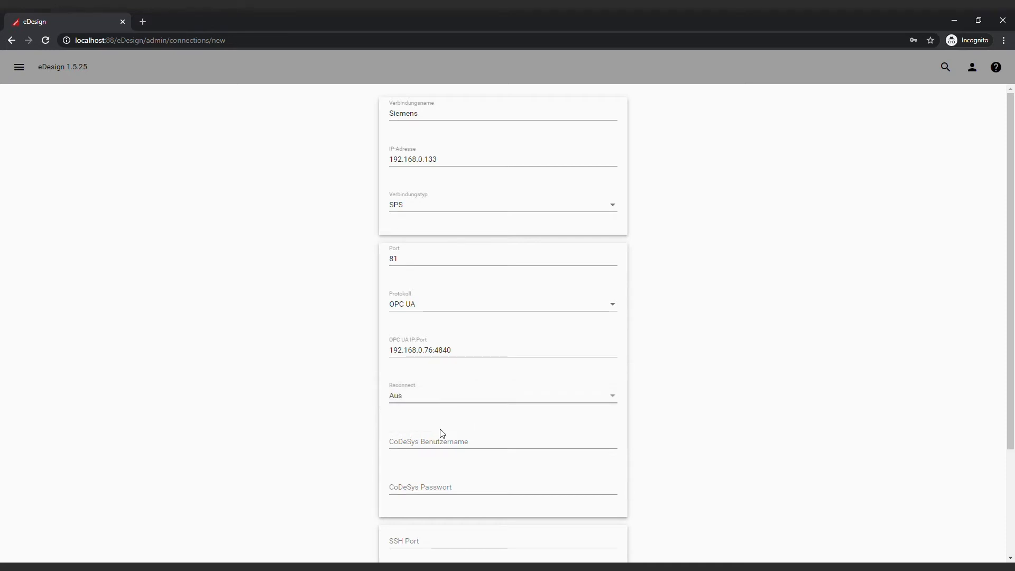
pyautogui.write('Administrator')
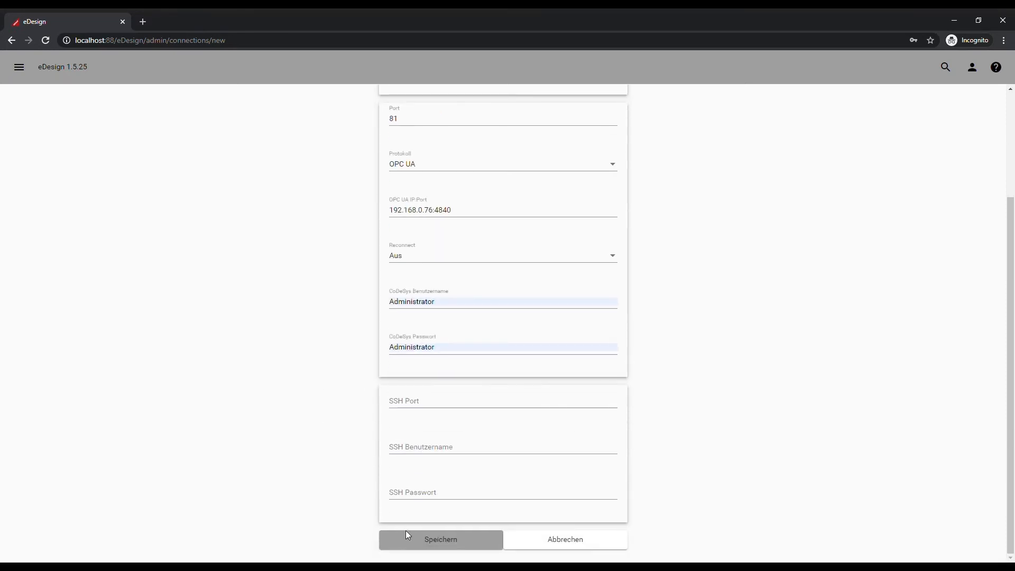
pyautogui.click(440, 539)
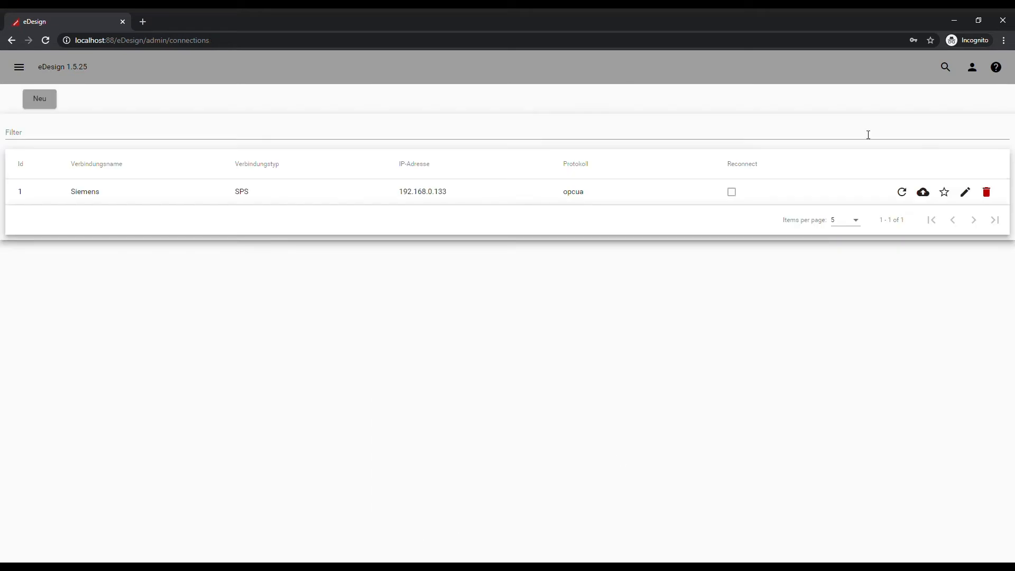
# Step: Go to the Pages list and edit the content of the Test page
pyautogui.click(19, 67)
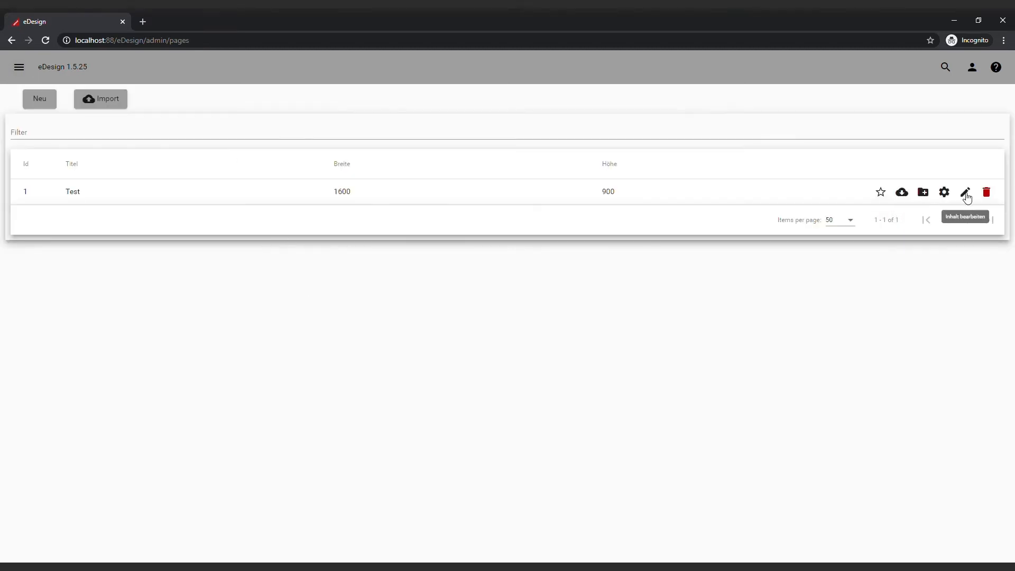
pyautogui.click(966, 192)
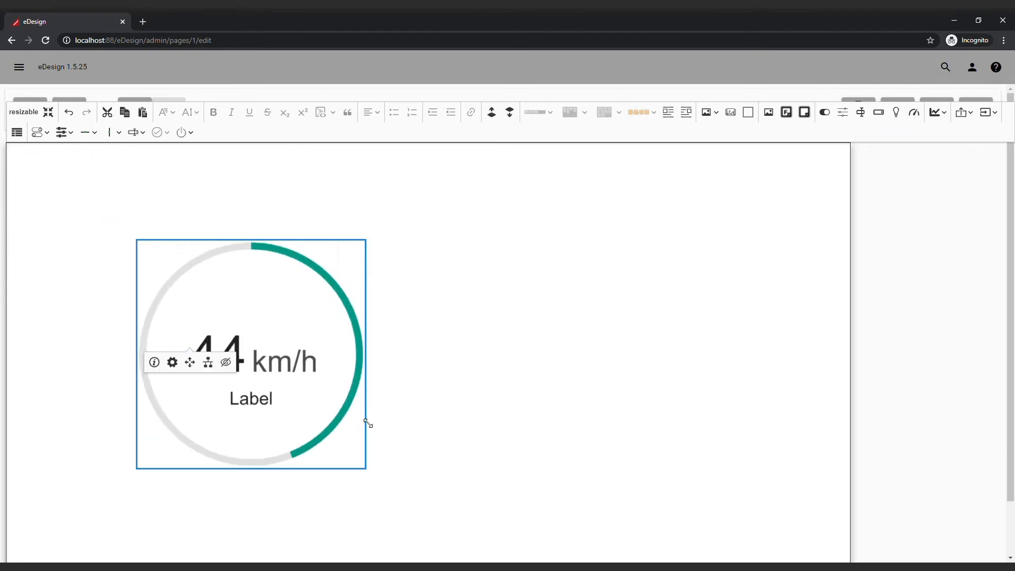
# Step: Adjust the km/h gauge's Type/Min/Max/Thick settings and bring up its CS3_connection_properties
pyautogui.click(172, 362)
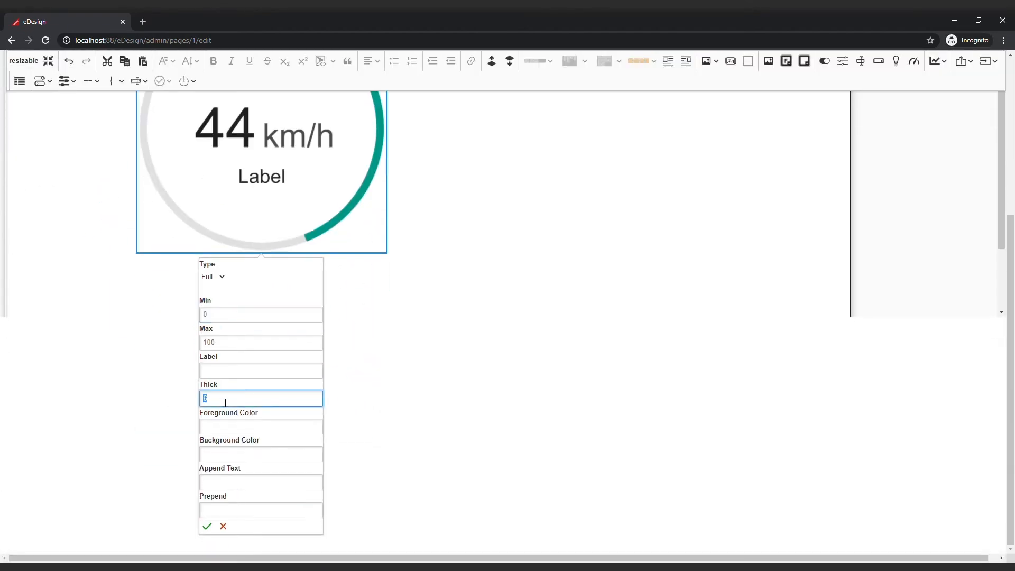
pyautogui.click(260, 454)
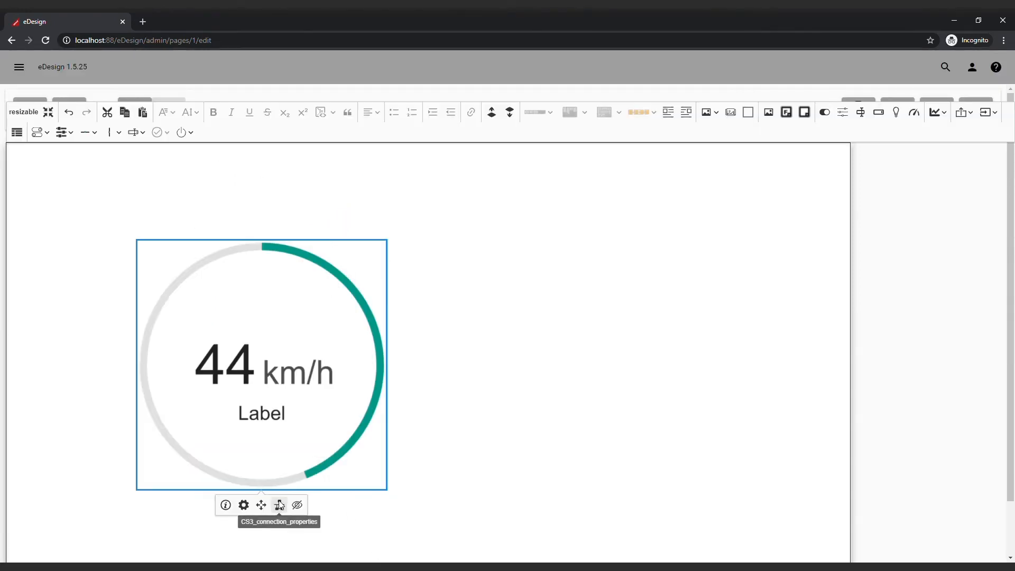
pyautogui.click(279, 504)
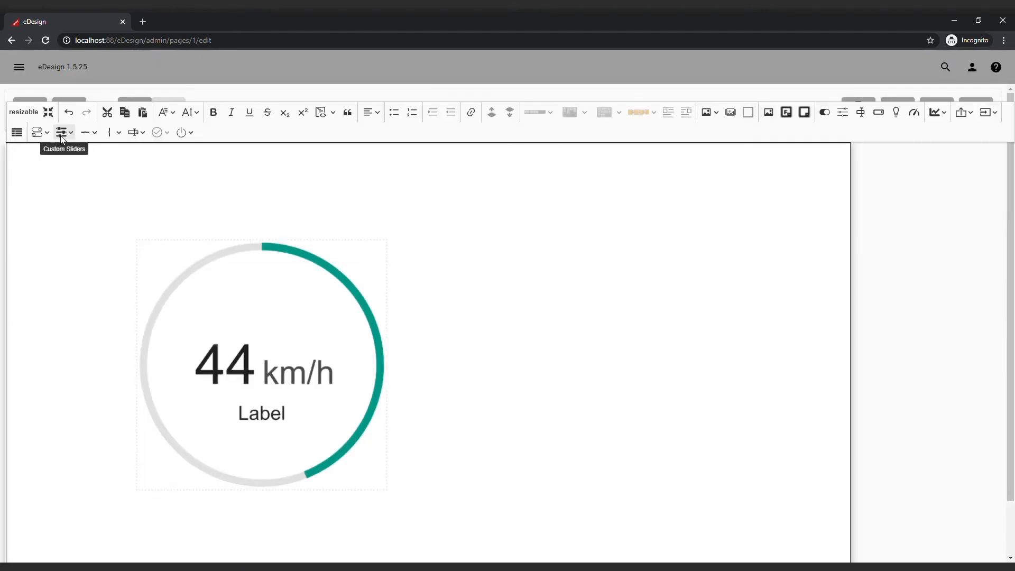
# Step: Insert a Custom Sliders slider beside the gauge and configure it
pyautogui.click(59, 132)
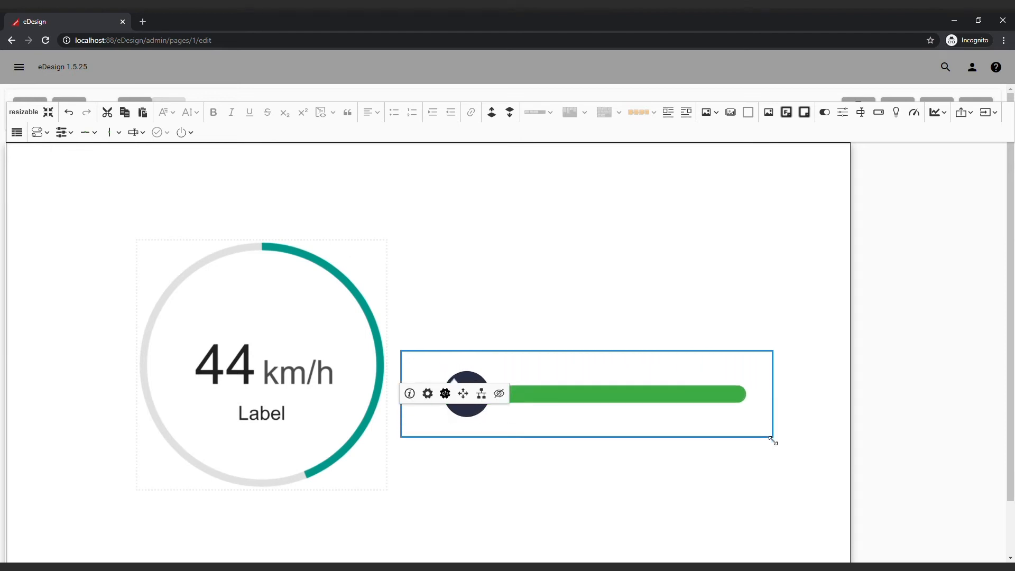
pyautogui.click(444, 394)
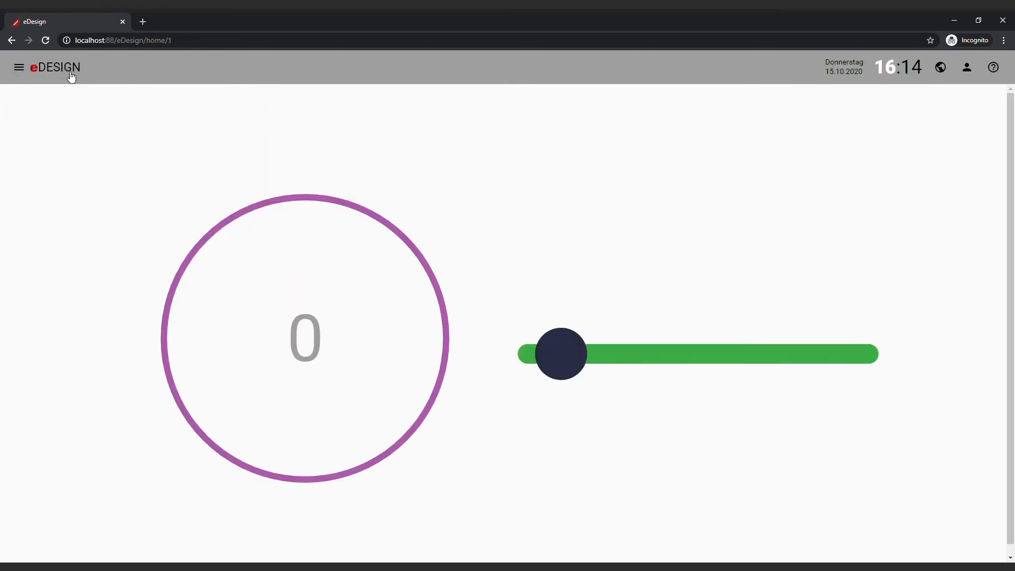
# Step: Drag the slider from 0 through 36 and 64 to 100 and back, the gauge following
pyautogui.moveTo(562, 354); pyautogui.dragTo(517, 355)
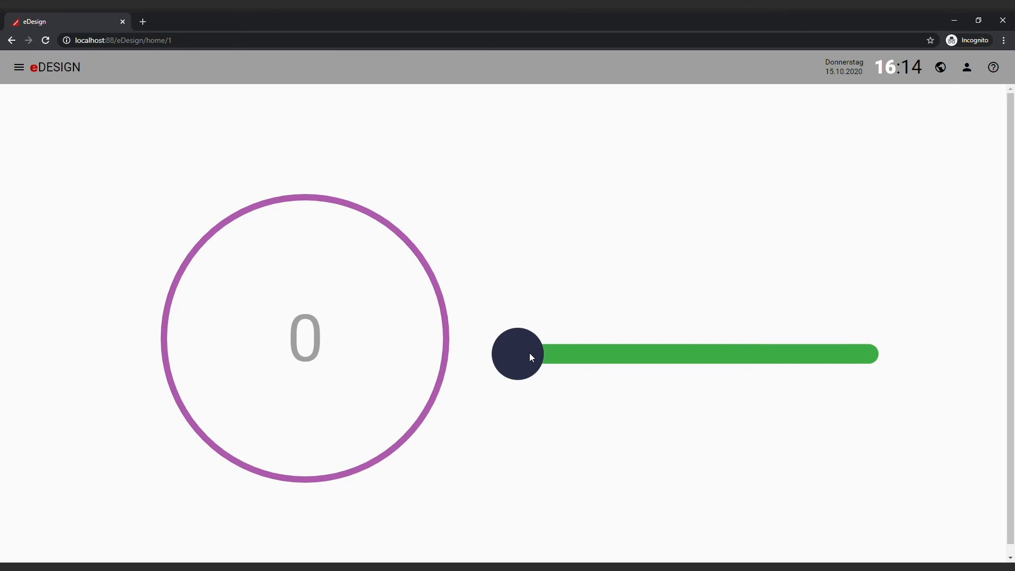
pyautogui.moveTo(517, 355); pyautogui.dragTo(647, 354)
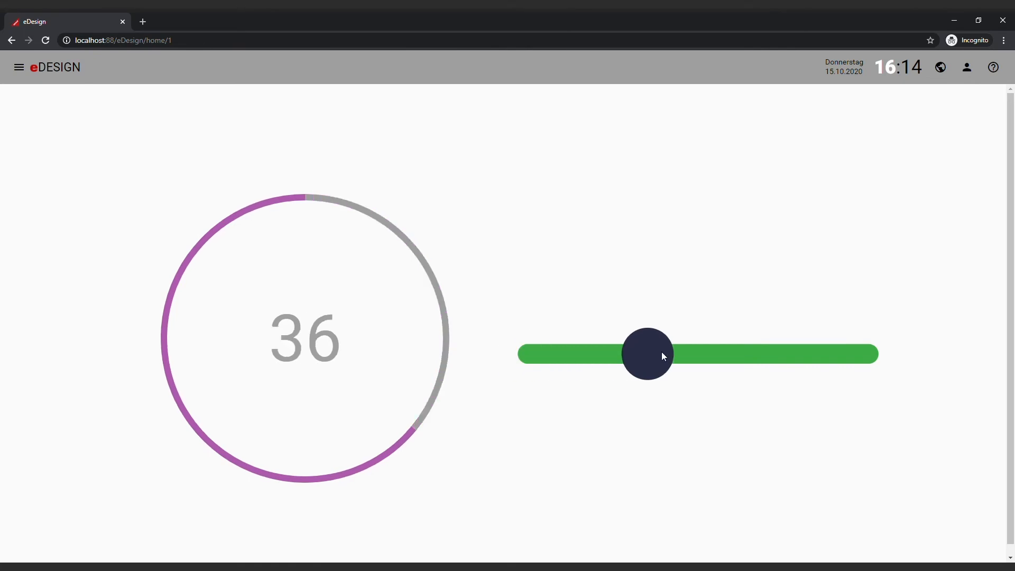
pyautogui.moveTo(647, 353); pyautogui.dragTo(749, 354)
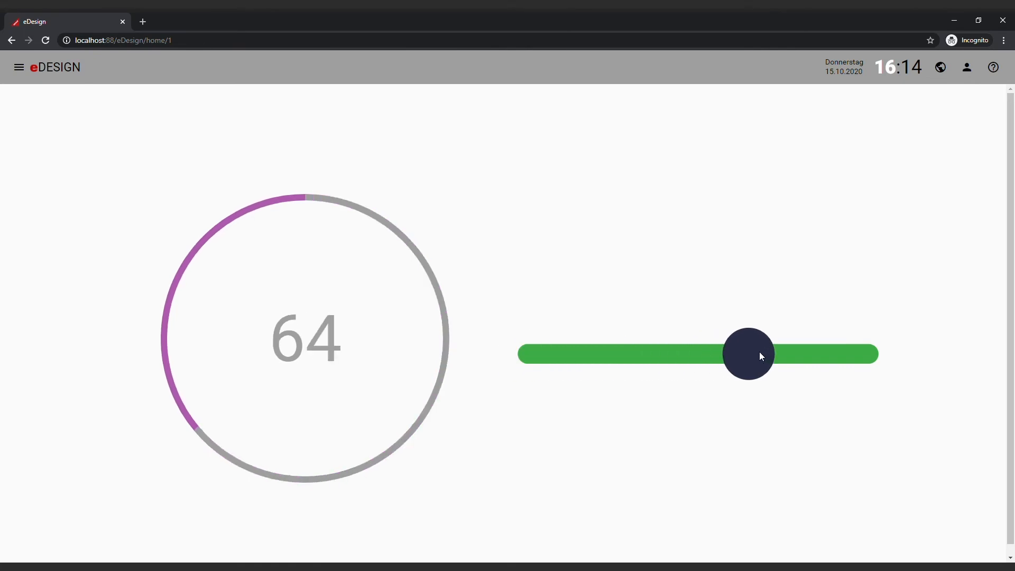
pyautogui.moveTo(749, 353); pyautogui.dragTo(878, 353)
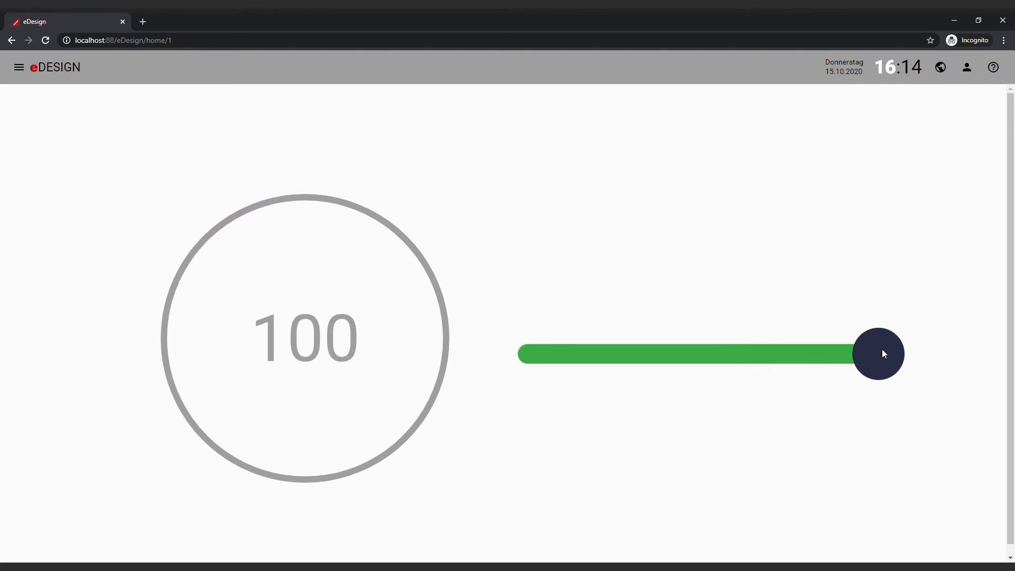
pyautogui.moveTo(878, 354); pyautogui.dragTo(518, 354)
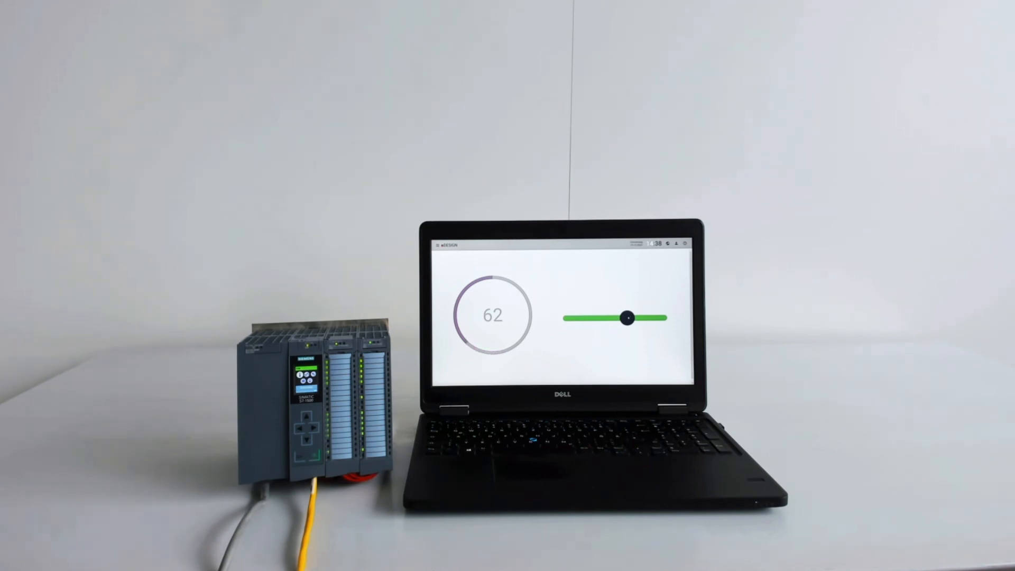
# Step: On the PLC laptop, drag the slider to 100, then 70, then down to 0
pyautogui.moveTo(624, 317); pyautogui.dragTo(667, 317)
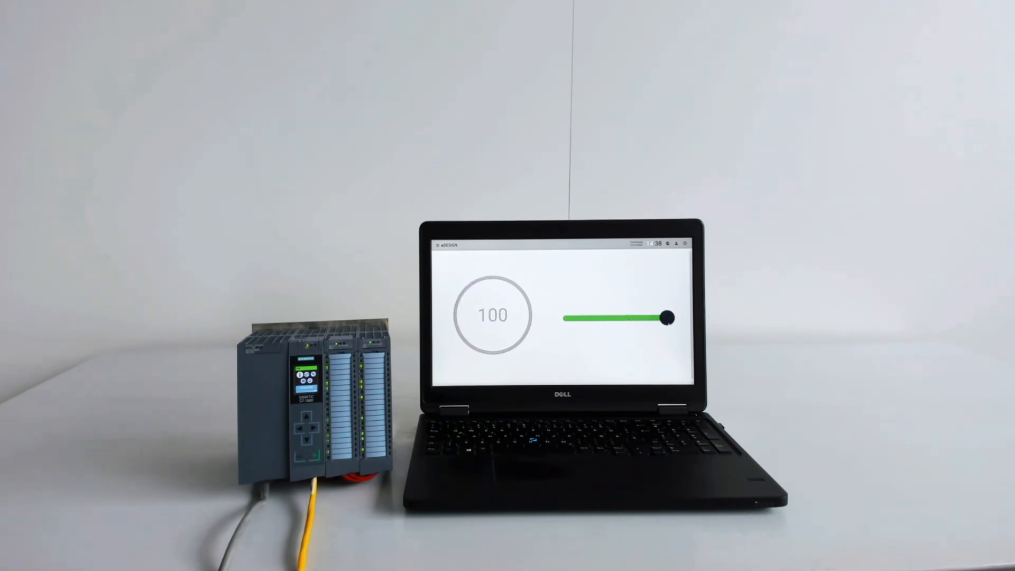
pyautogui.moveTo(667, 318); pyautogui.dragTo(612, 319)
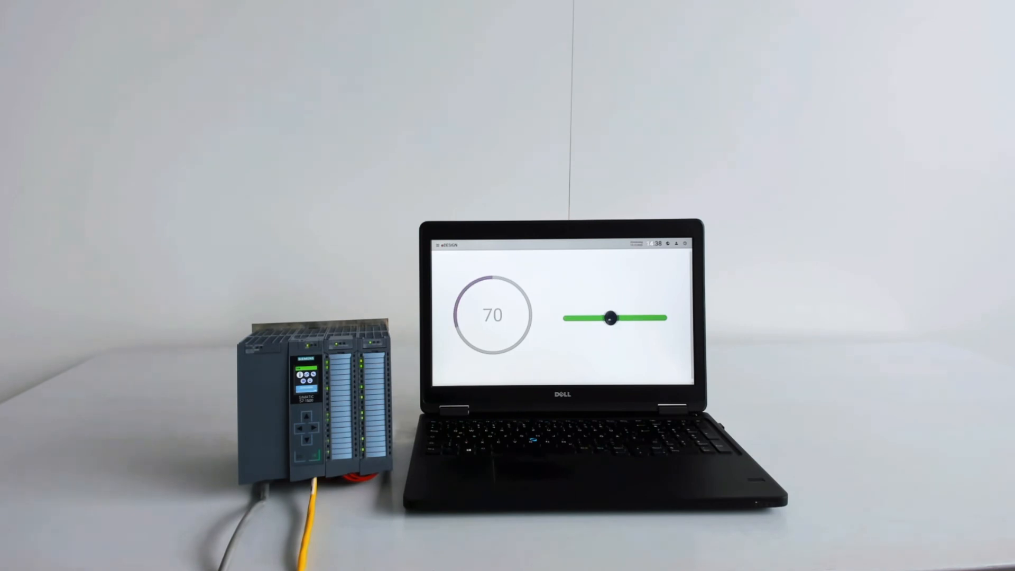
pyautogui.moveTo(612, 318); pyautogui.dragTo(565, 319)
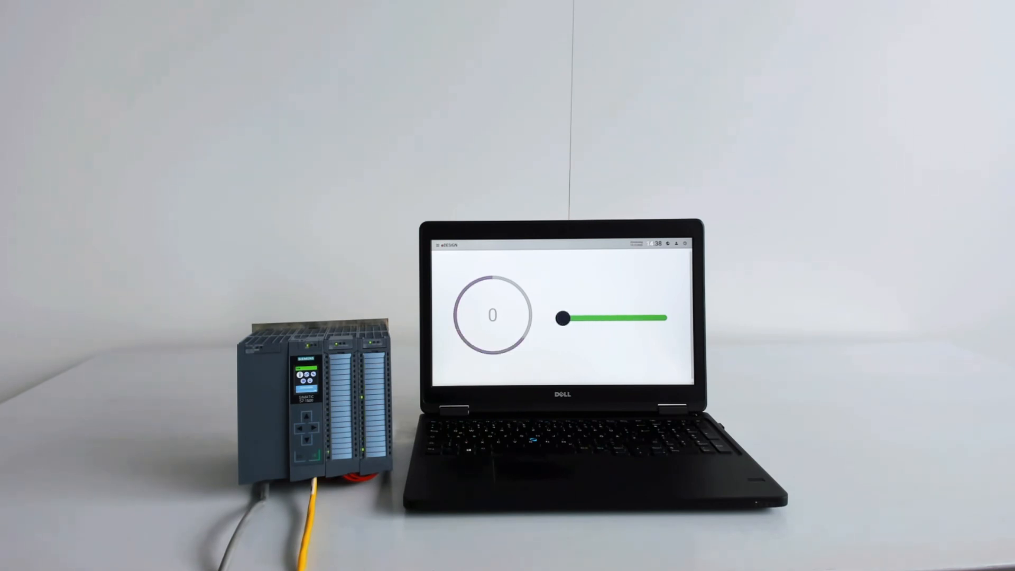